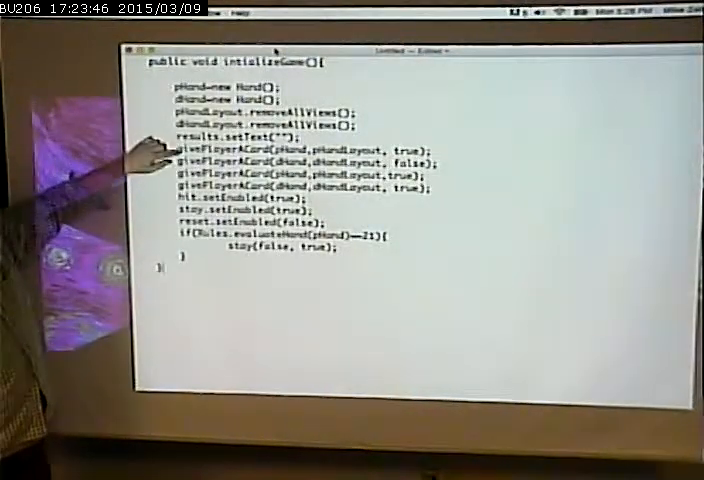
pyautogui.moveTo(150, 160)
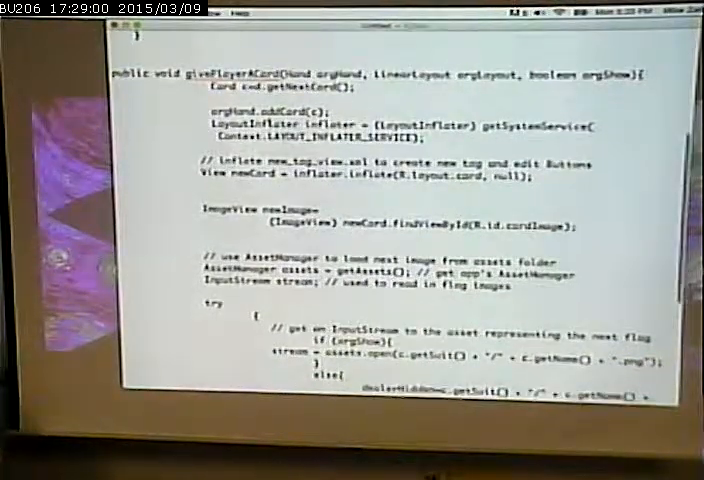
# - Scroll through givePlayerACard to the AssetManager try block and its error-logging catch block
pyautogui.scroll(-3)
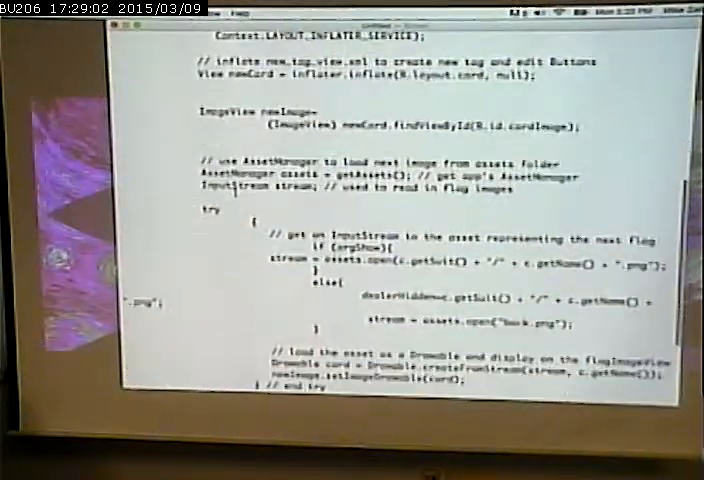
pyautogui.scroll(-3)
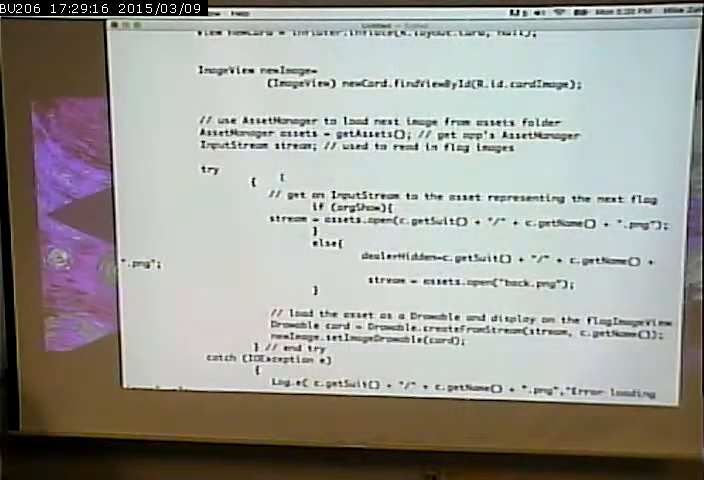
pyautogui.scroll(3)
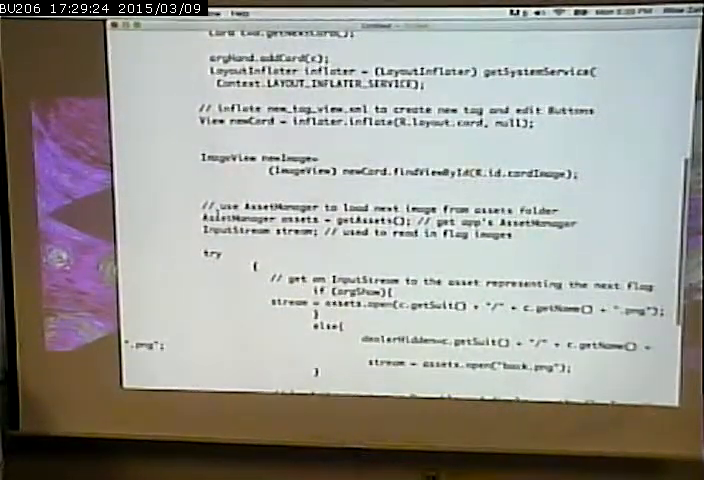
pyautogui.scroll(-3)
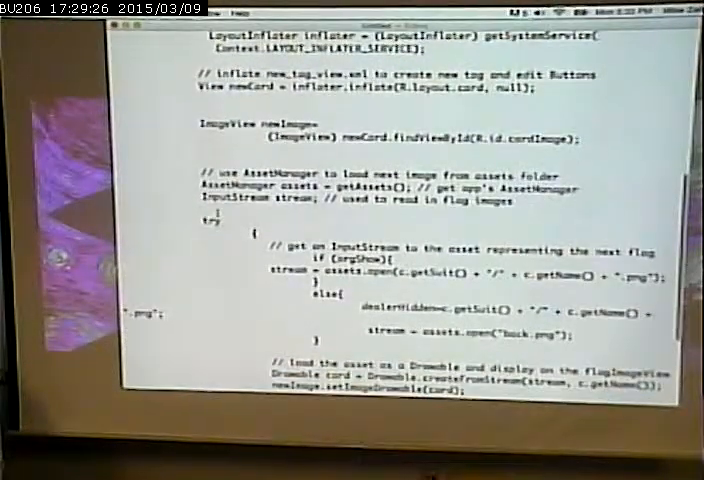
pyautogui.scroll(-3)
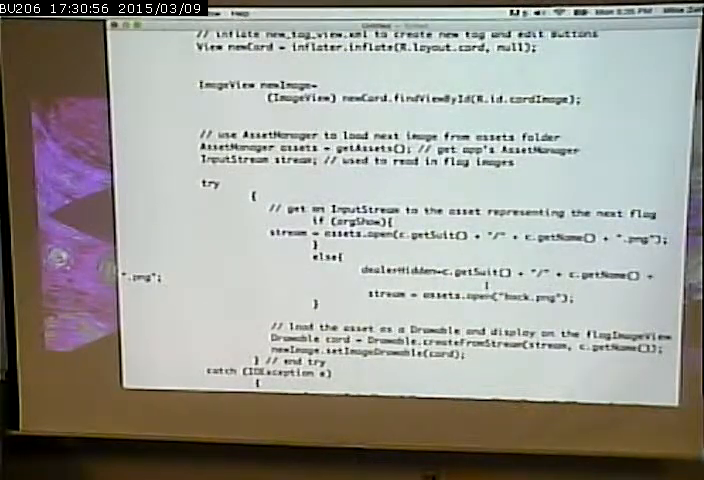
pyautogui.scroll(-3)
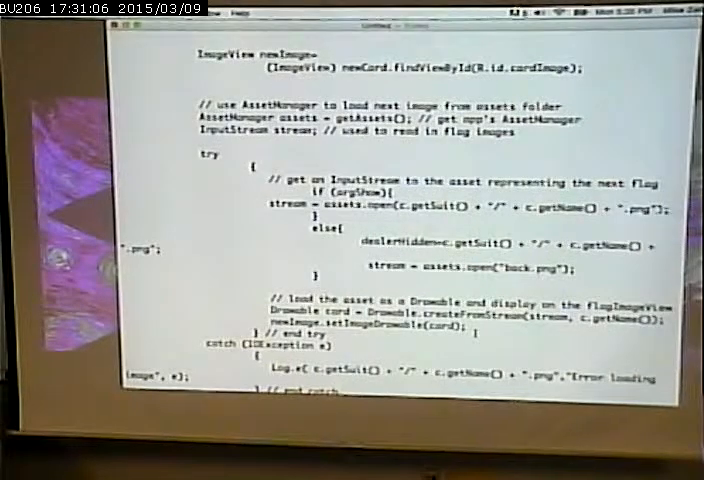
pyautogui.scroll(-3)
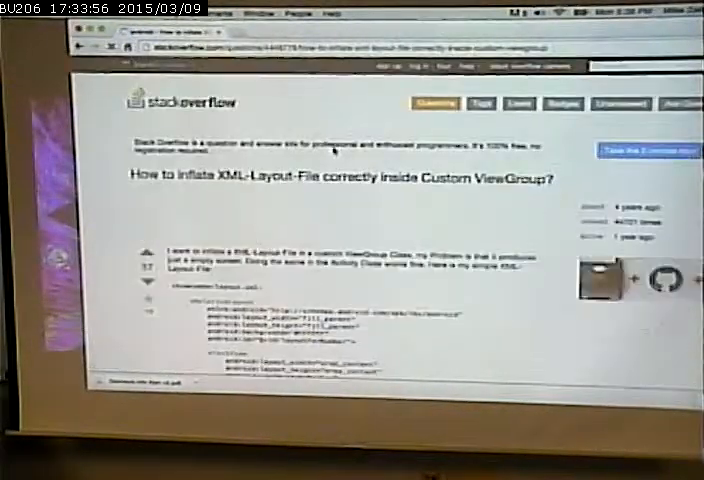
# - Scroll down the Stack Overflow answer to the working Activity example that inflates the layout
pyautogui.scroll(-3)
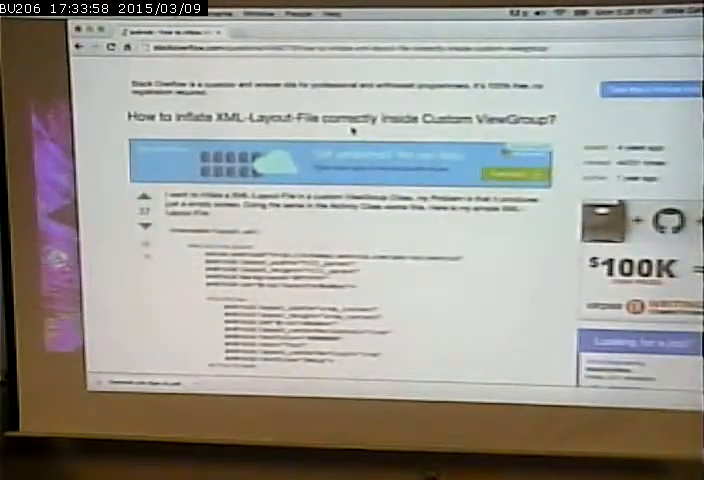
pyautogui.scroll(-3)
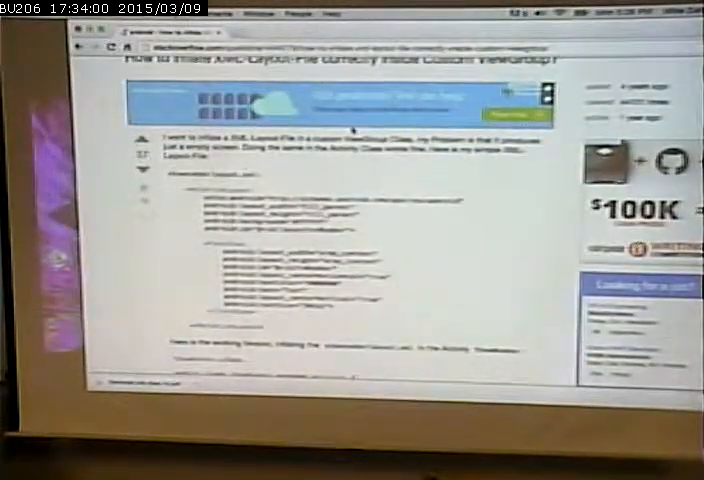
pyautogui.scroll(-3)
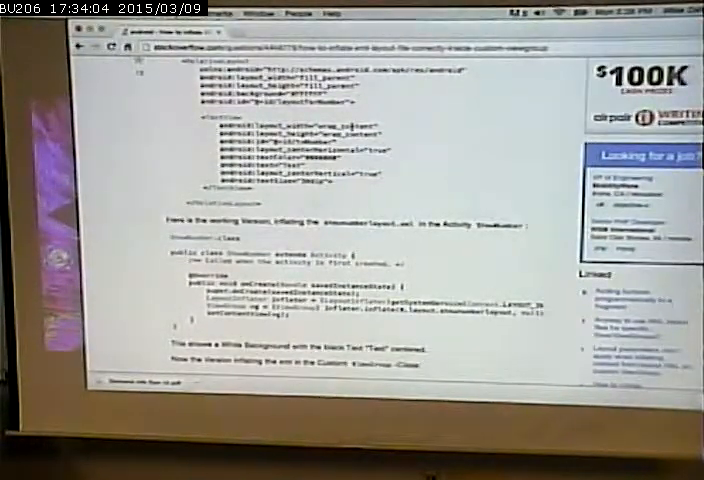
pyautogui.scroll(-3)
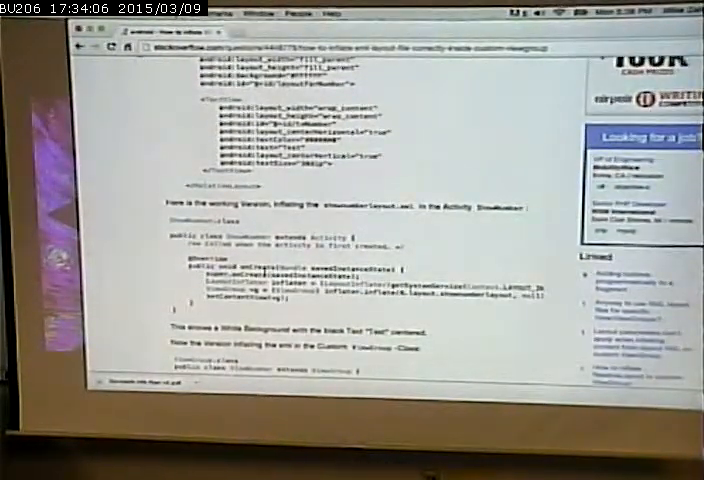
pyautogui.scroll(-3)
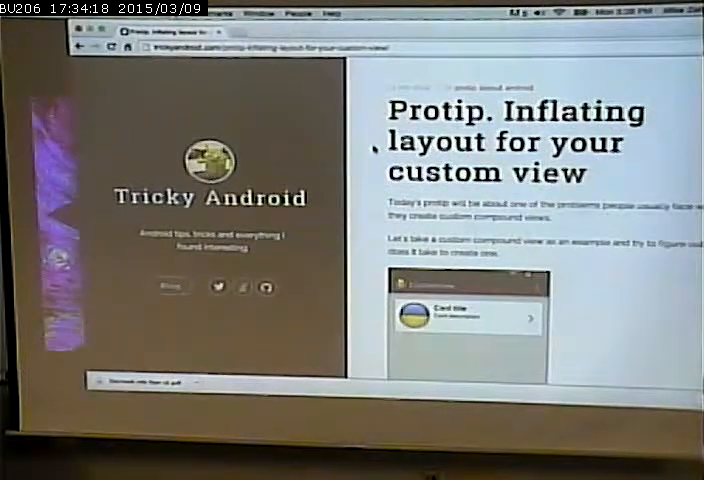
# - Scroll through the Tricky Android post 'Protip. Inflating layout for your custom view'
pyautogui.scroll(-3)
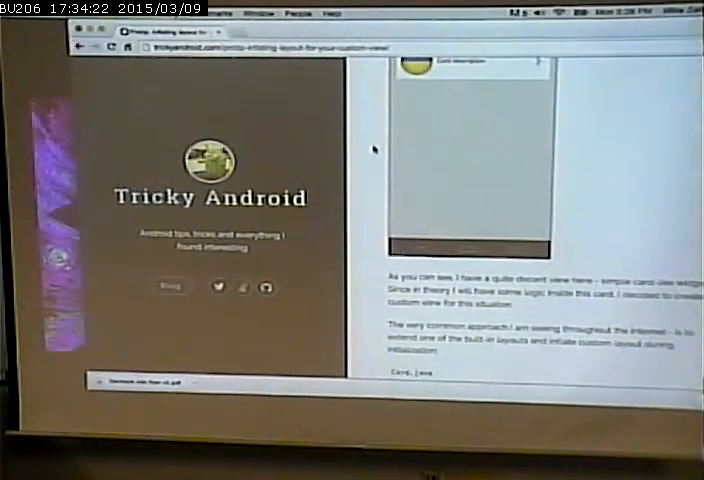
pyautogui.scroll(-3)
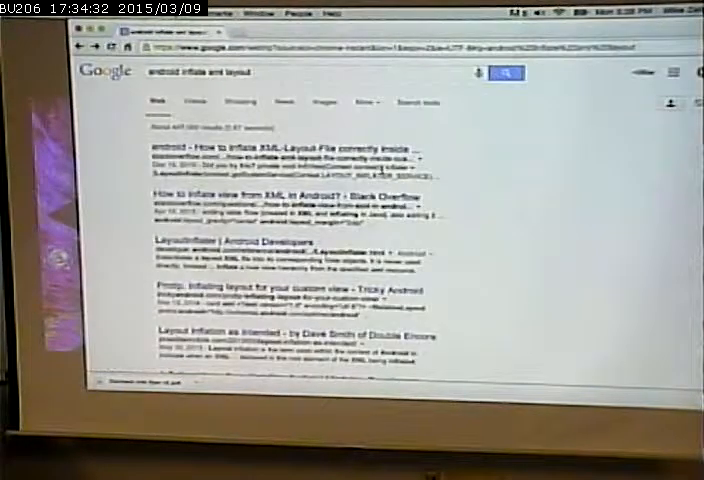
# - Scroll the Google results for 'android inflate xml layout' to review the listed pages
pyautogui.scroll(-3)
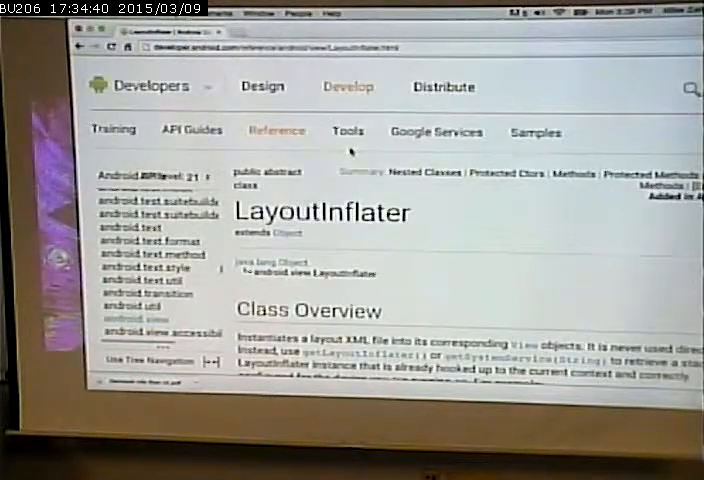
# - Scroll through the LayoutInflater Class Overview, including its getSystemService inflater example
pyautogui.scroll(-3)
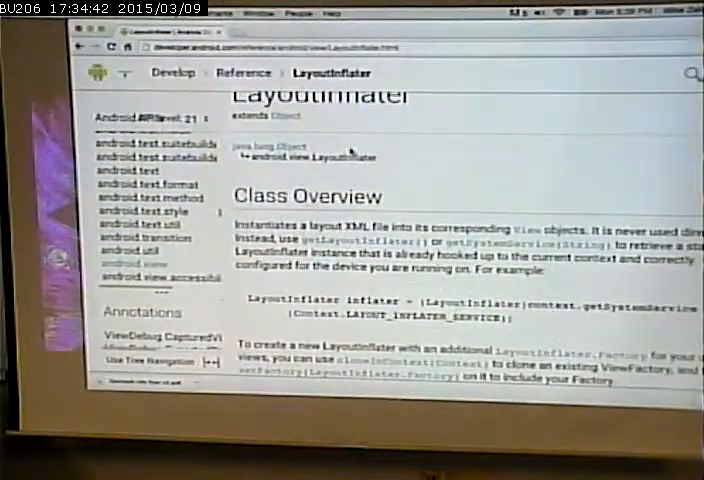
pyautogui.scroll(-3)
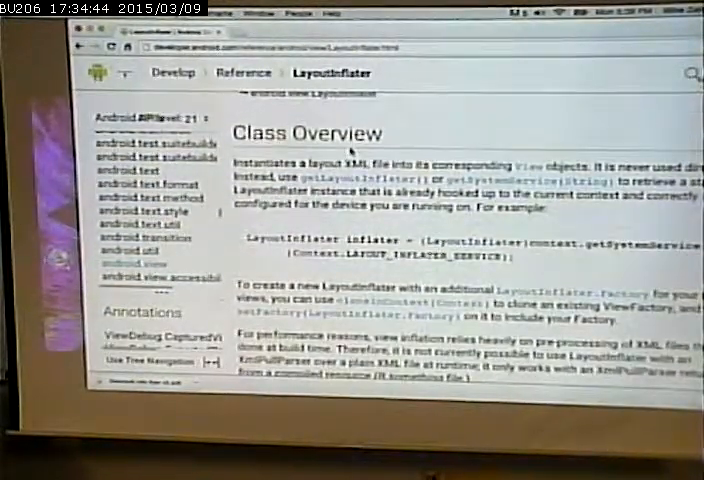
pyautogui.scroll(-3)
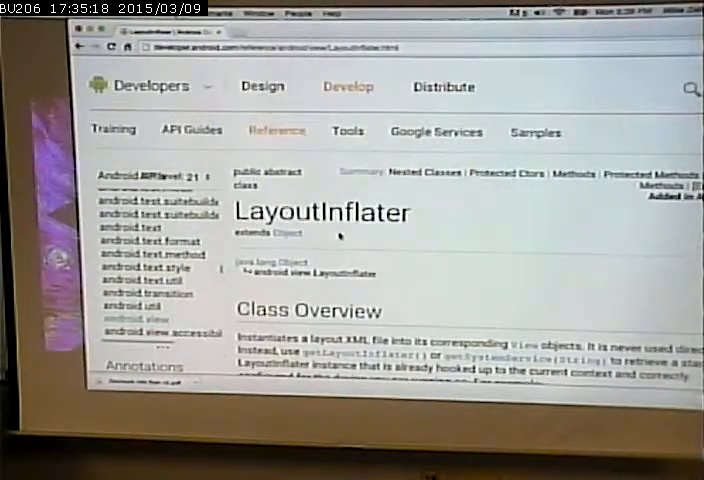
pyautogui.scroll(-3)
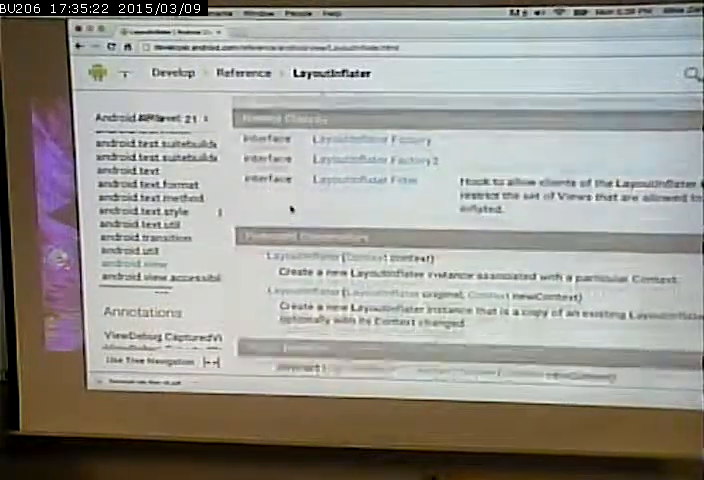
pyautogui.scroll(-3)
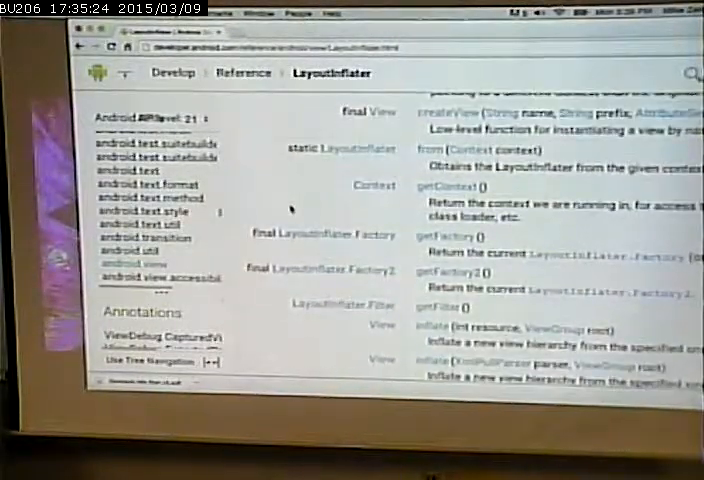
pyautogui.scroll(-3)
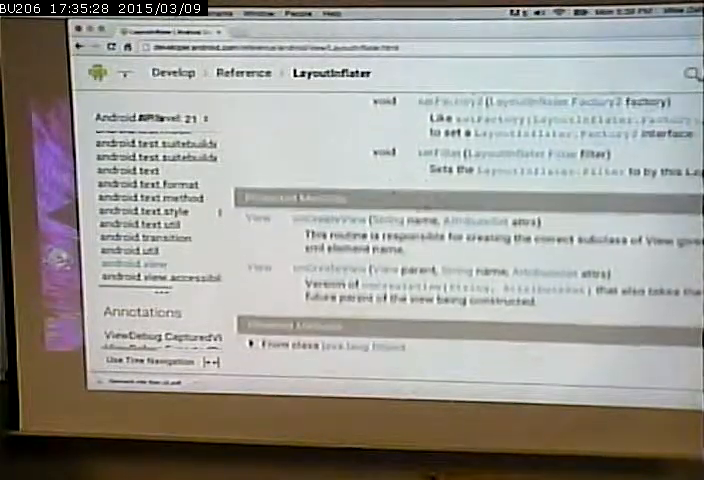
pyautogui.scroll(-3)
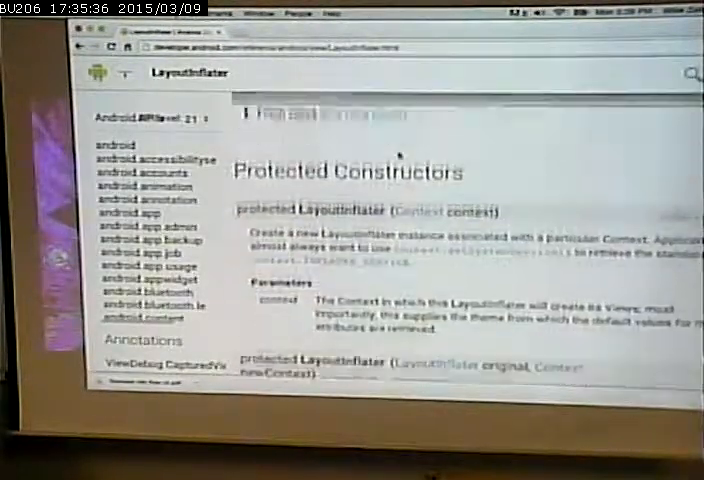
pyautogui.scroll(-3)
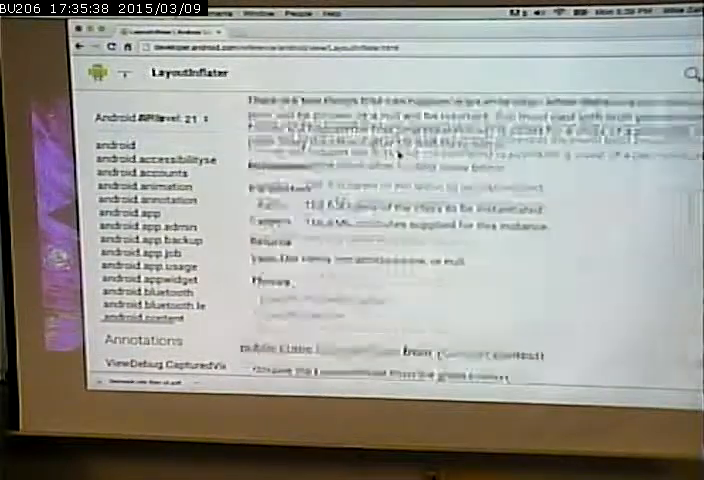
pyautogui.scroll(-3)
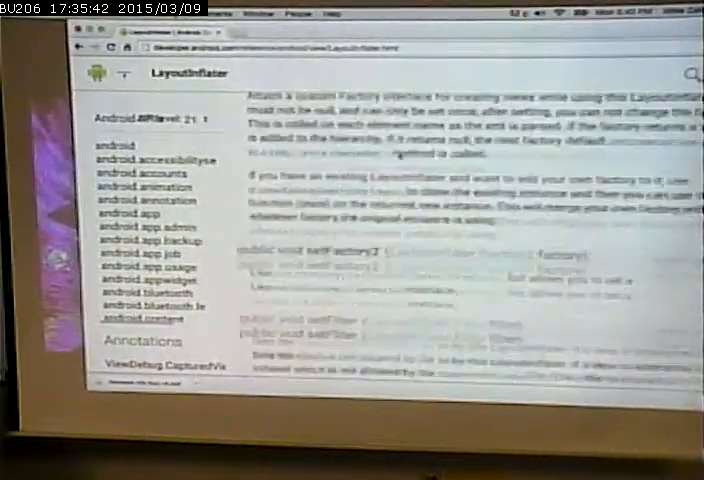
pyautogui.scroll(-3)
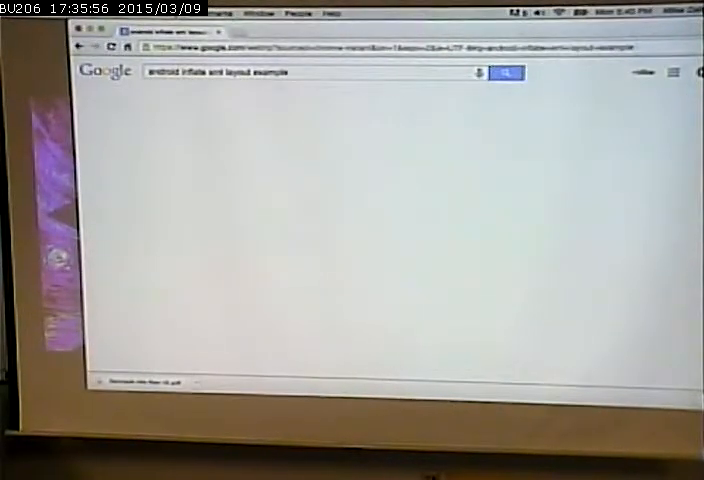
# - Search Google for 'android inflate xml layout example'
pyautogui.click(510, 72)
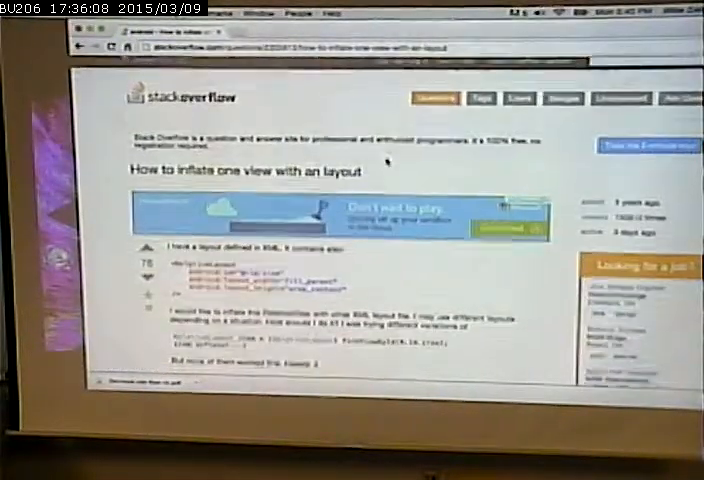
# - Scroll through the Stack Overflow question 'How to inflate one view with an layout'
pyautogui.scroll(-3)
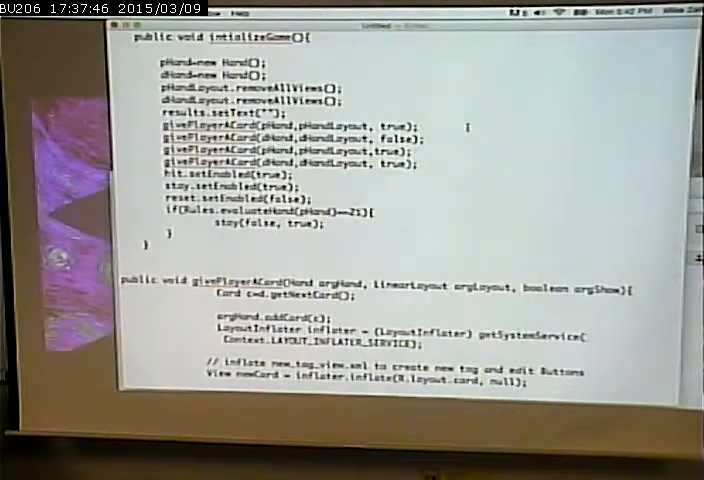
# - Scroll from initializeGame through givePlayerACard's LayoutInflater code to the assets try block
pyautogui.scroll(-3)
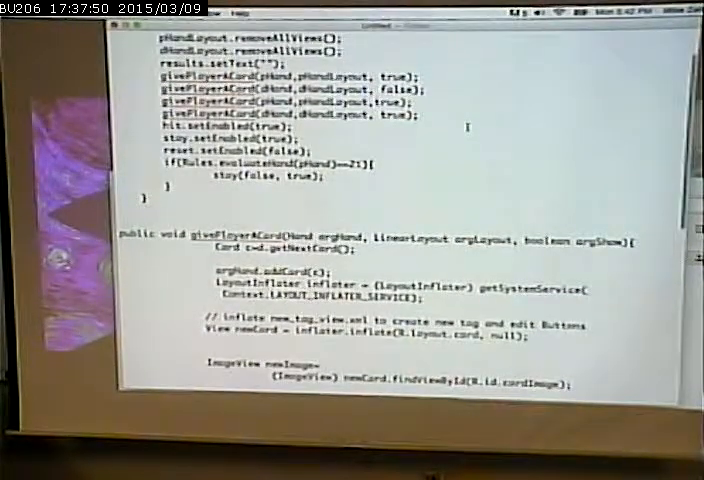
pyautogui.scroll(-3)
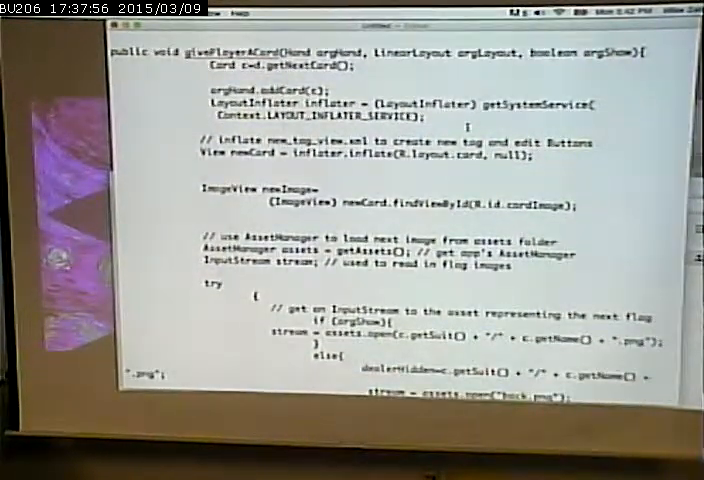
pyautogui.scroll(-3)
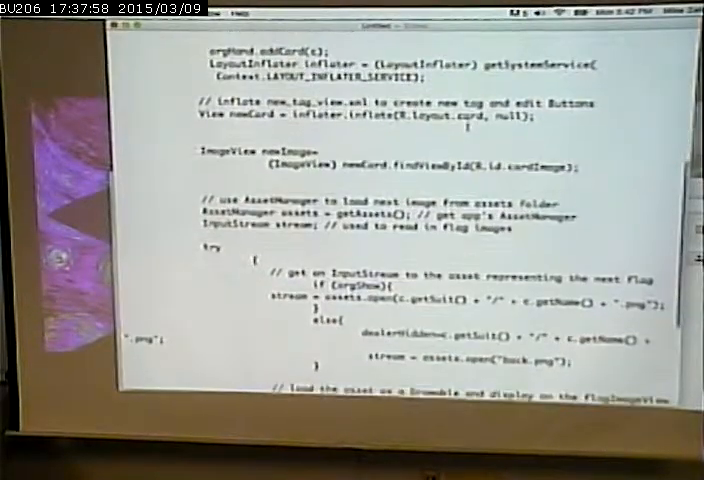